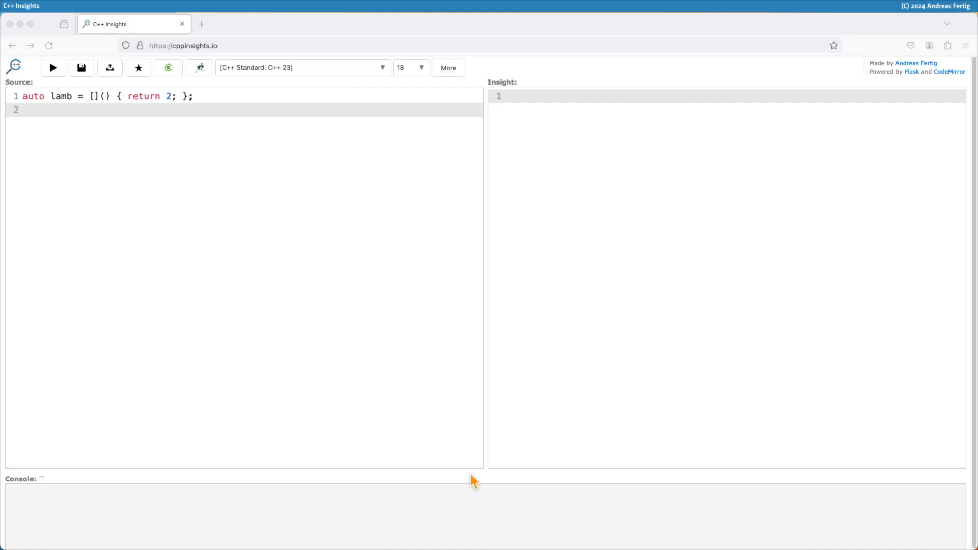
{"action": "mouse_move", "coordinate": [120, 102]}
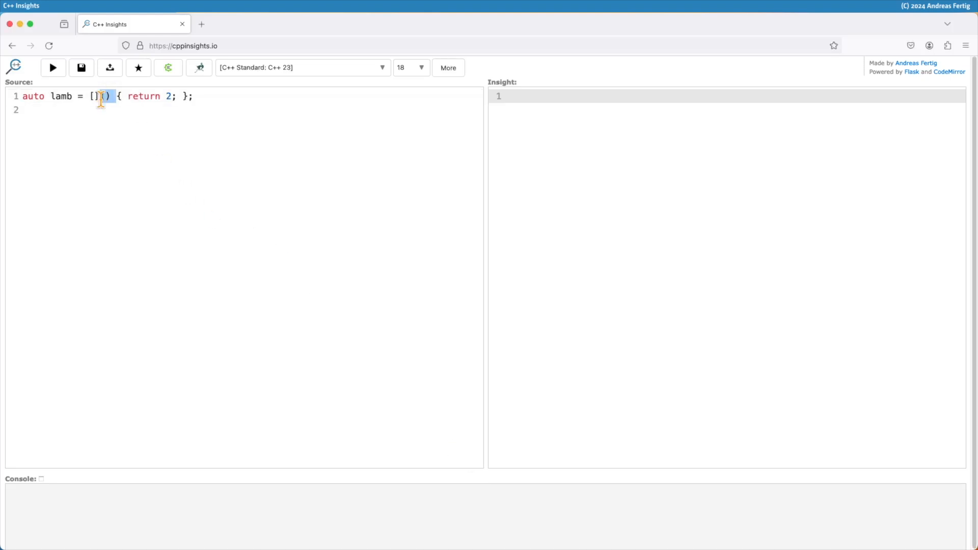
{"action": "mouse_move", "coordinate": [112, 142]}
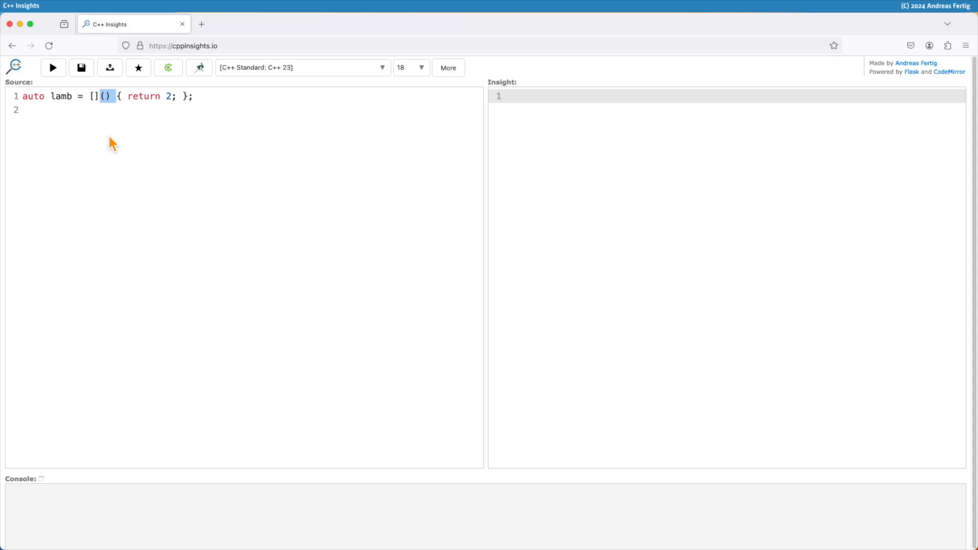
Step: Delete the empty parameter parentheses so the lambda reads 'auto lamb = []{ return 2; };'
{"action": "key", "text": "Backspace"}
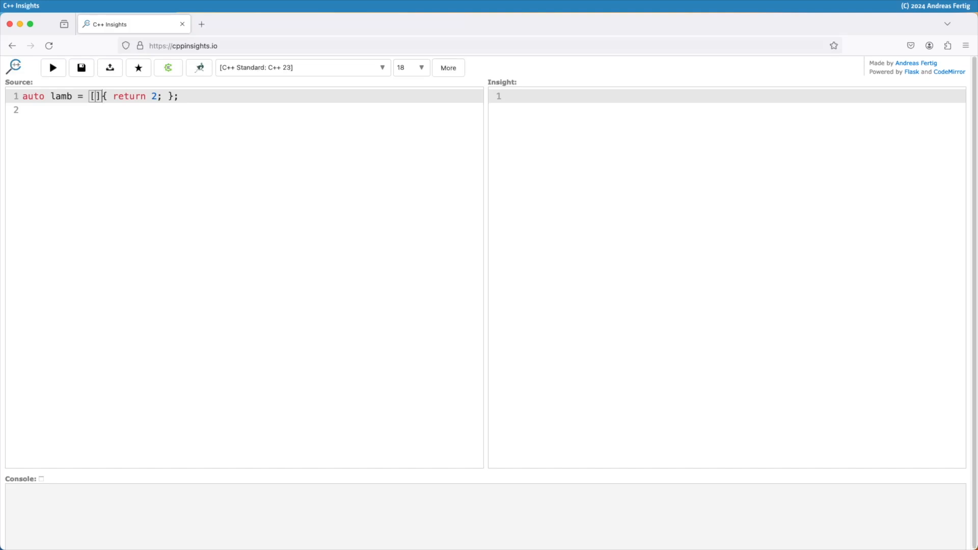
Step: Add a trailing '-> int' return type after the capture brackets of the lambda
{"action": "type", "text": "->"}
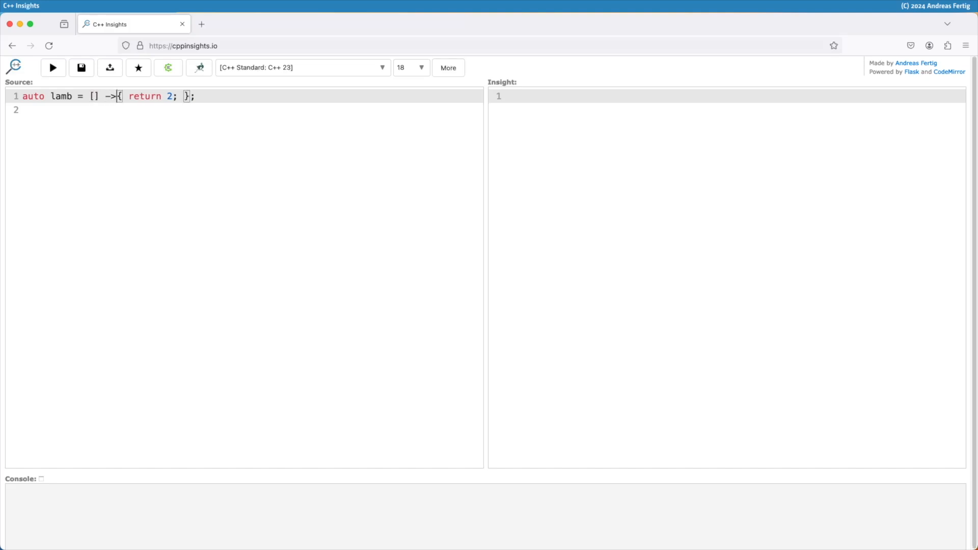
{"action": "type", "text": "int"}
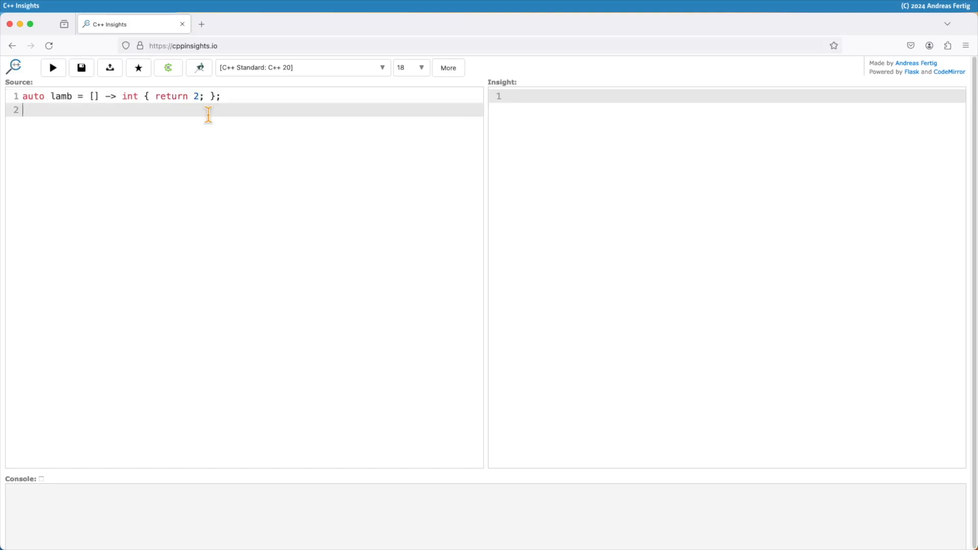
Step: Run the insight, showing the lambda's class transformation and the C++23 extension warning
{"action": "left_click", "coordinate": [52, 68]}
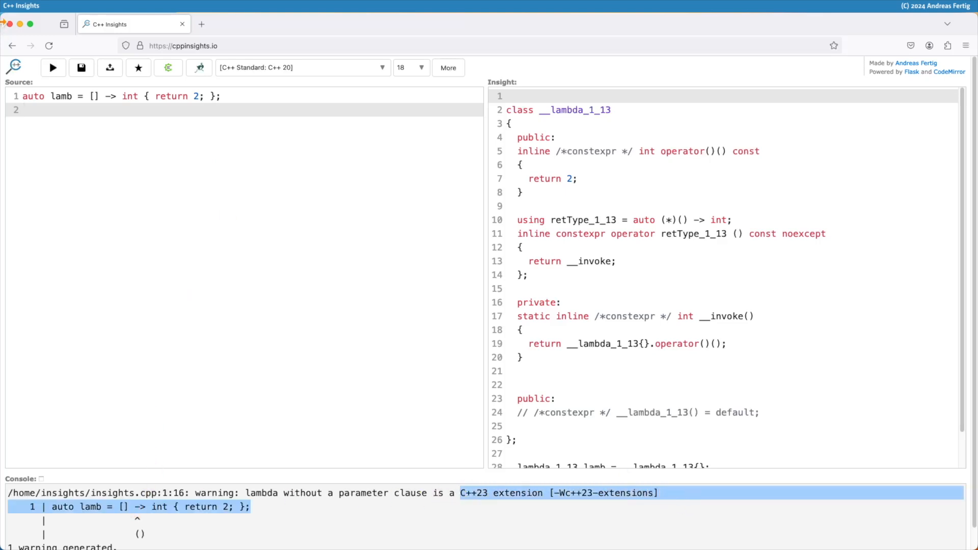
{"action": "mouse_move", "coordinate": [114, 100]}
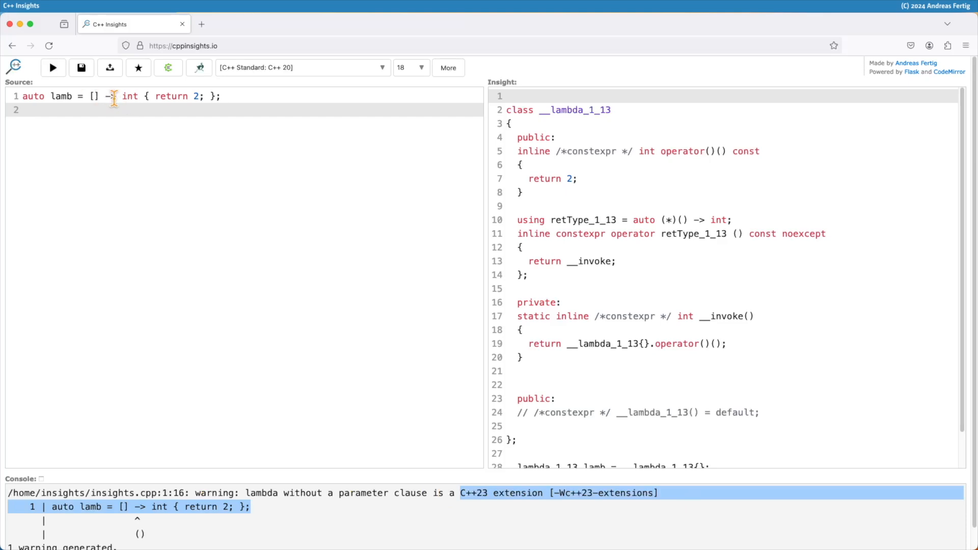
{"action": "mouse_move", "coordinate": [139, 98]}
{"action": "type", "text": "mutable"}
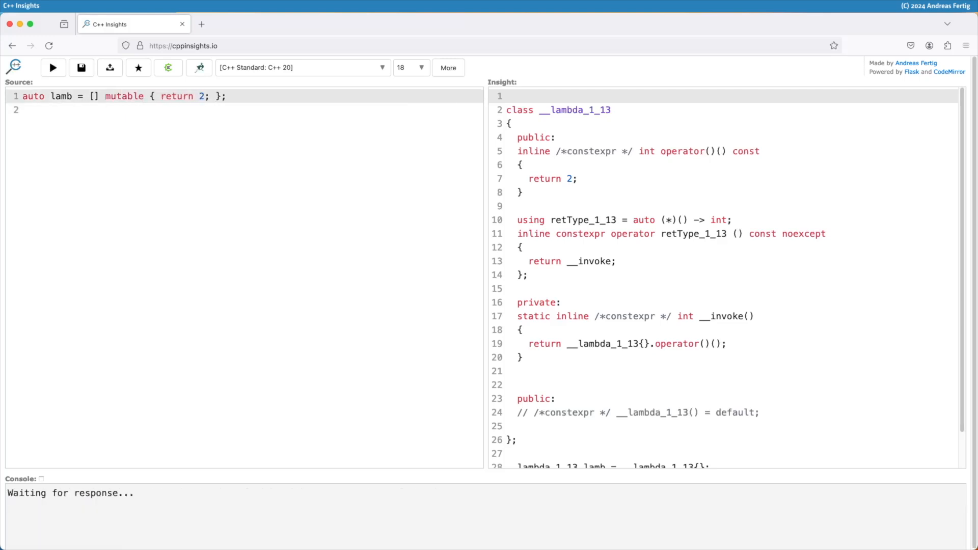
Step: Regenerate the insight for the mutable lambda, then restore the empty '()' parameter list
{"action": "left_click", "coordinate": [52, 67]}
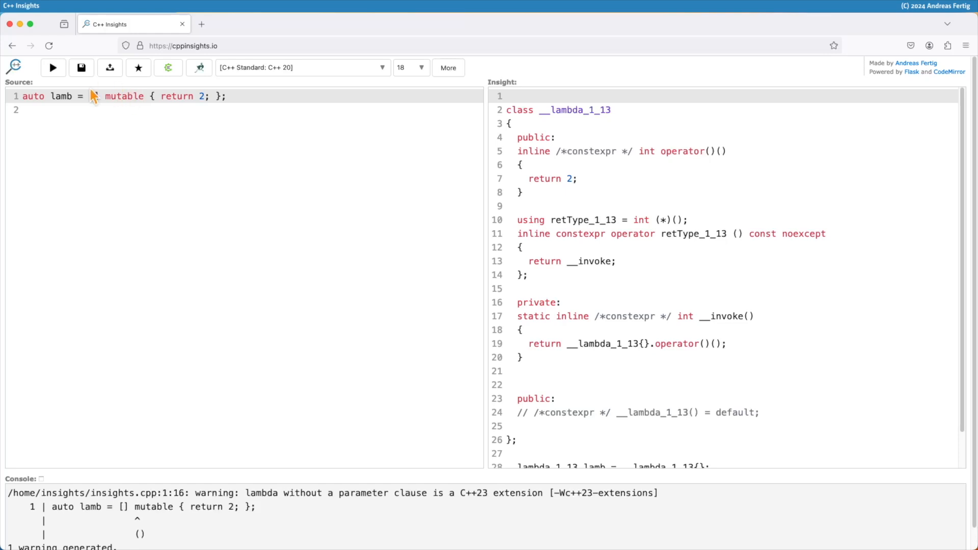
{"action": "type", "text": "()"}
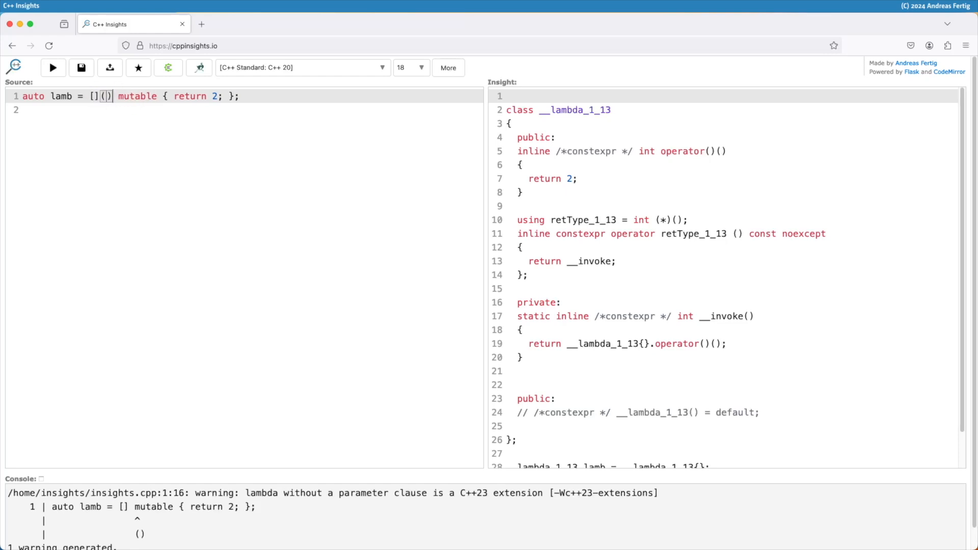